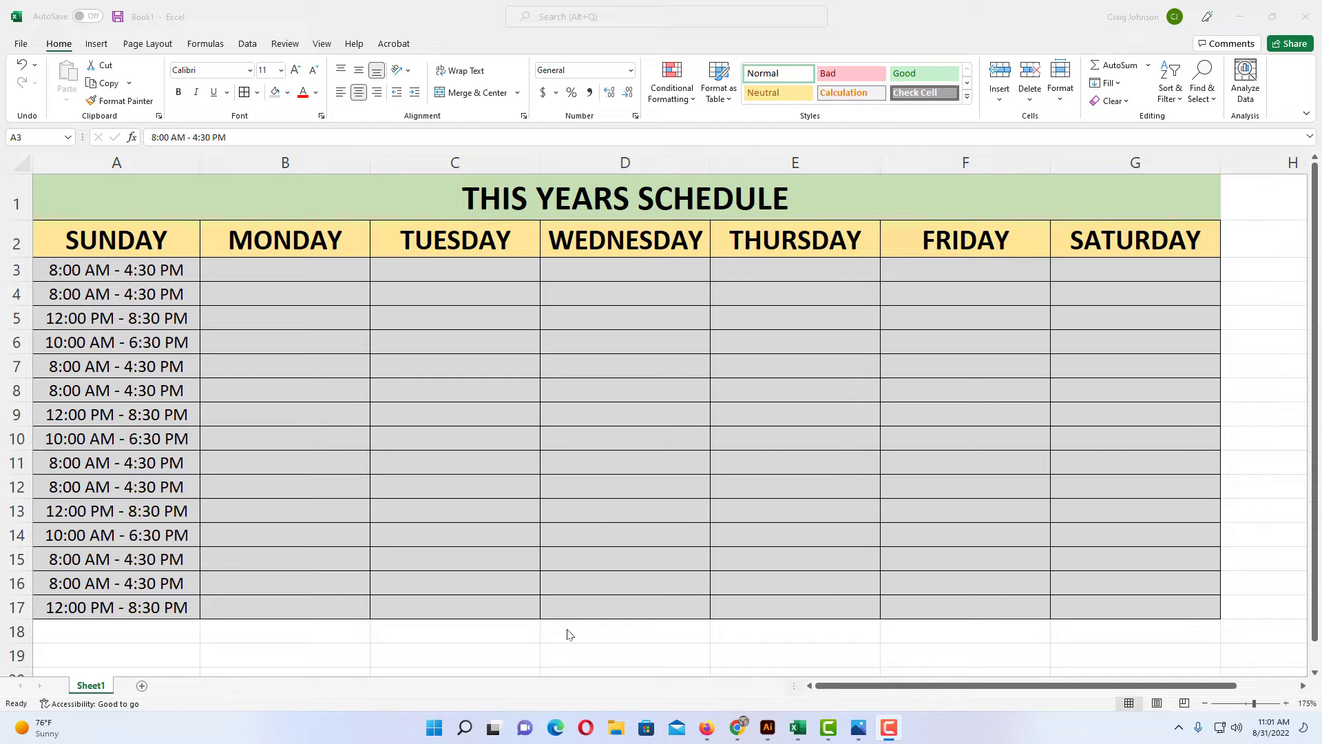
mouse_move(448, 547)
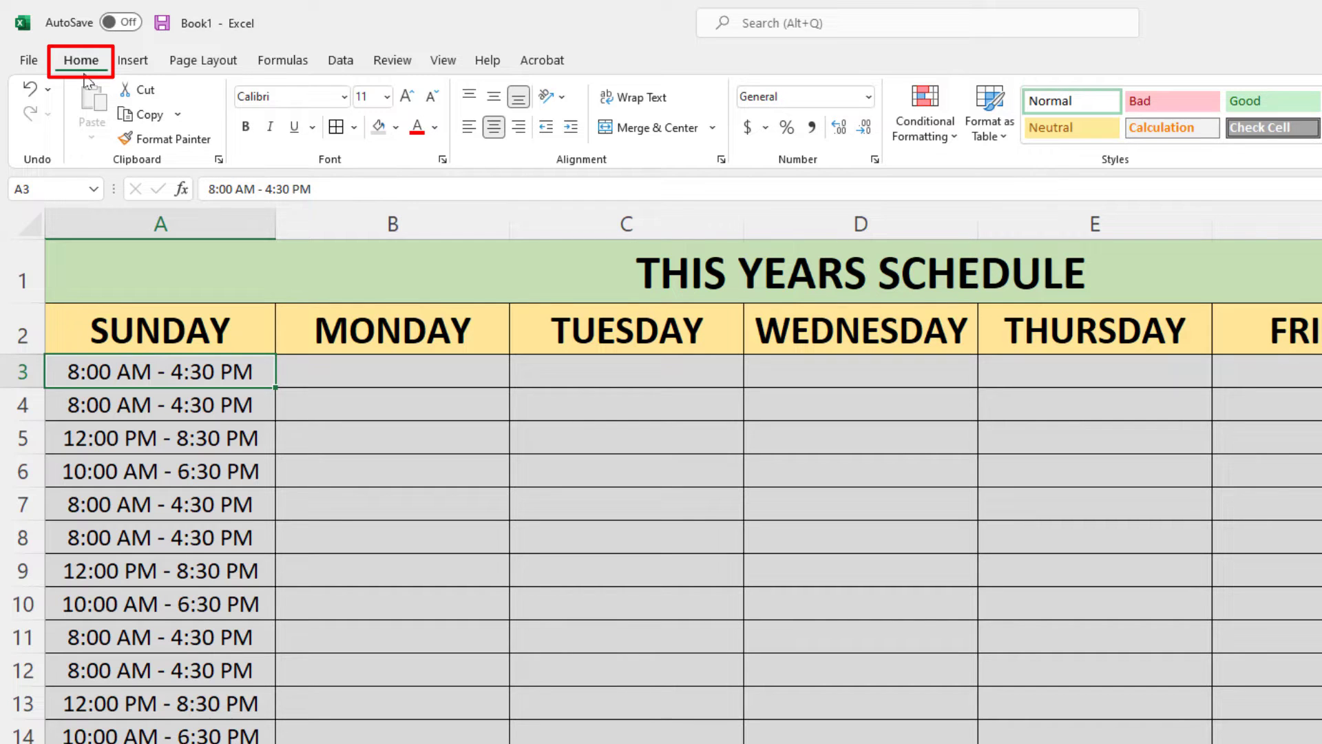
mouse_move(166, 138)
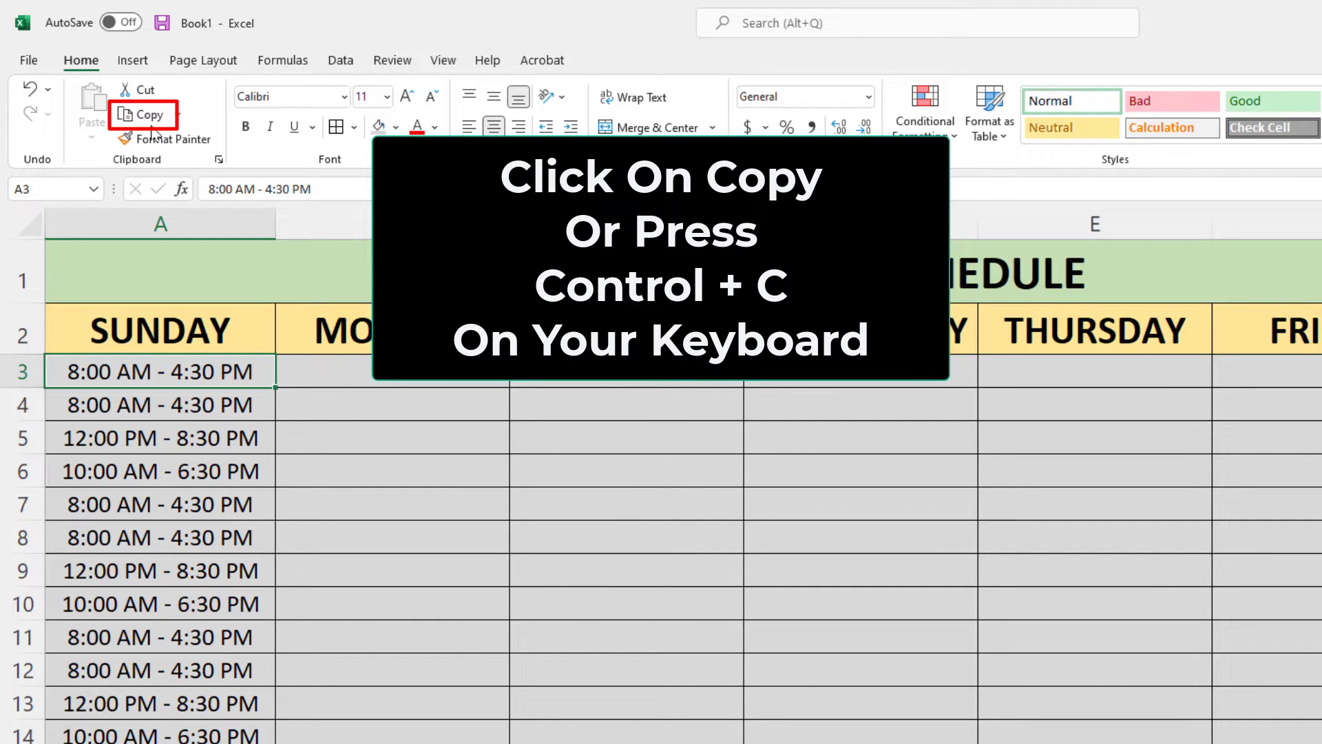
- Copy Sunday's first time slot from A3 and paste it into Monday's B3
click(143, 114)
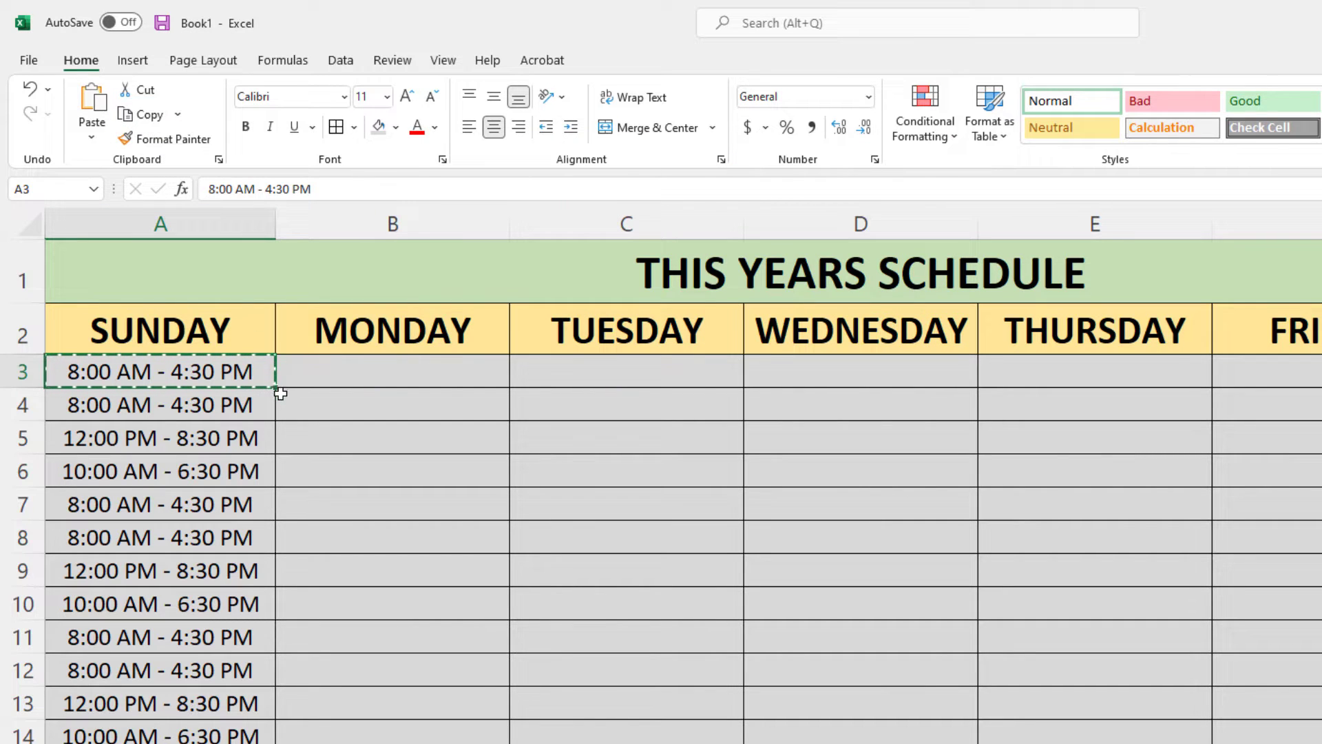
mouse_move(49, 360)
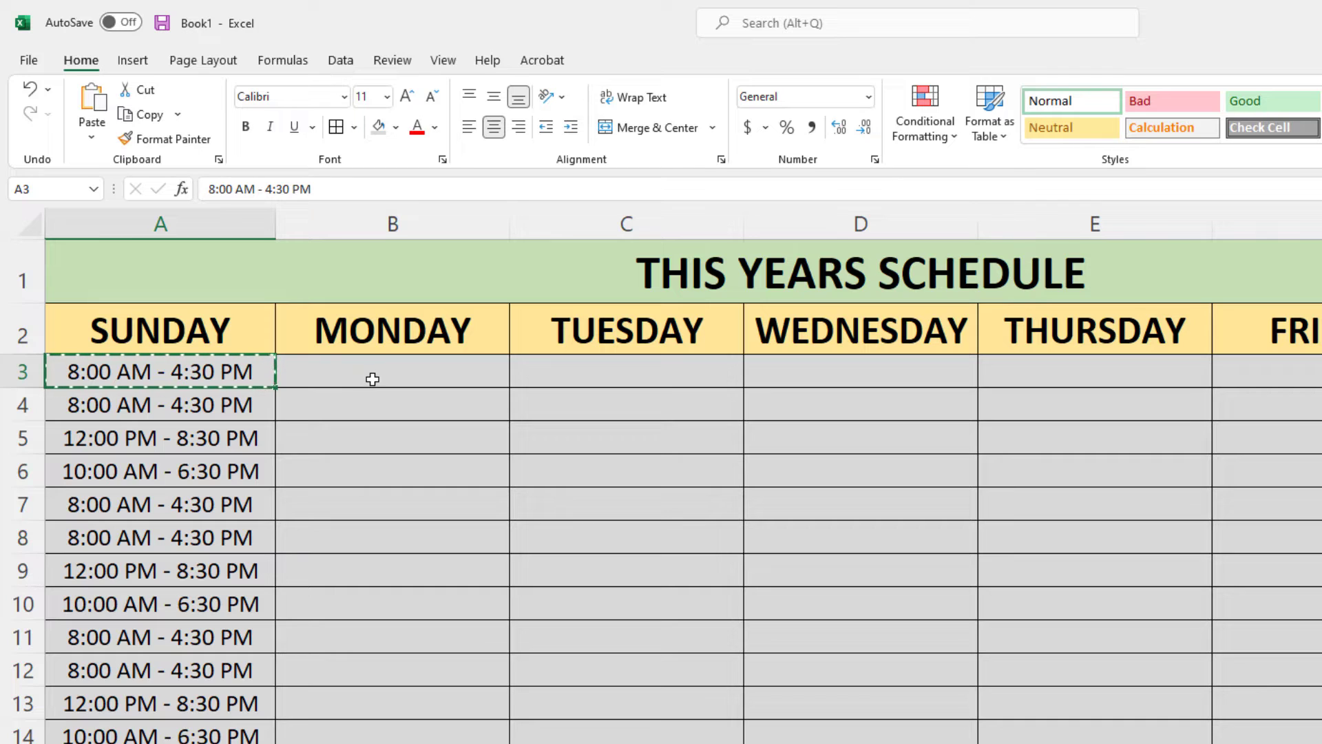
click(392, 370)
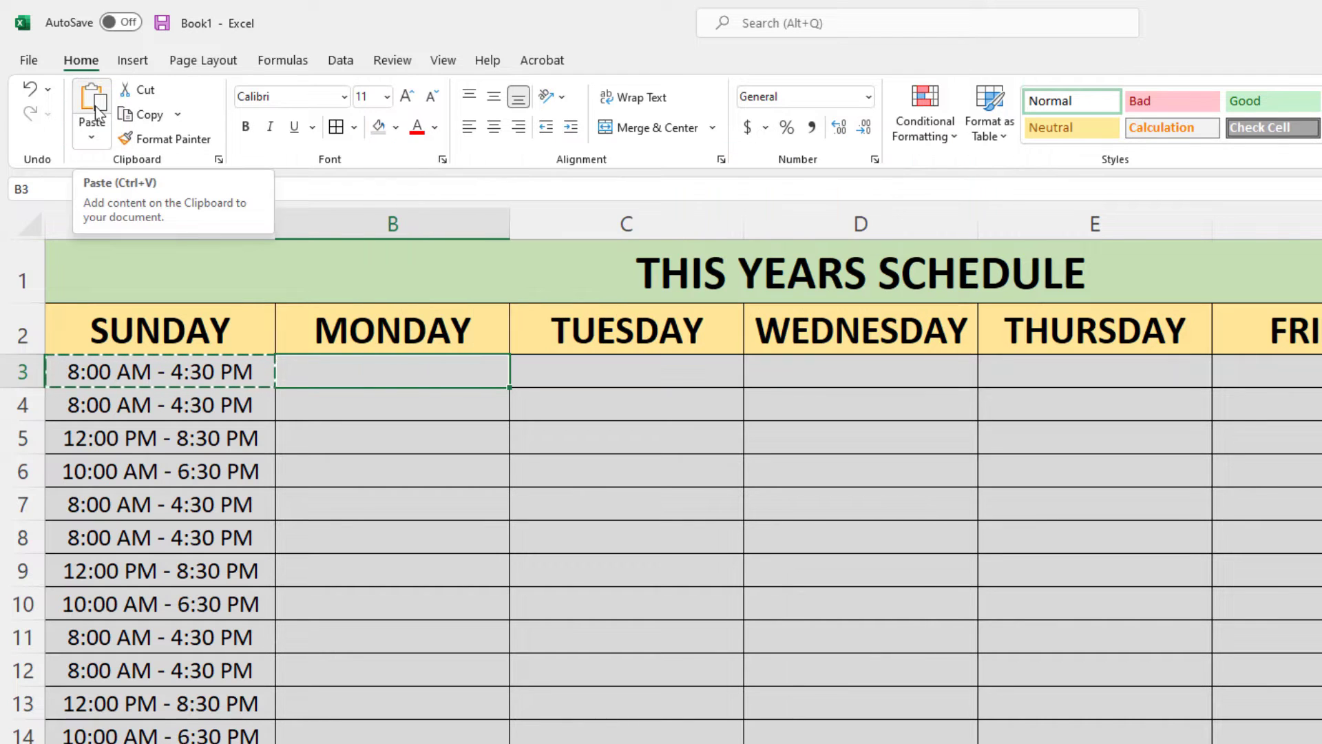
click(91, 101)
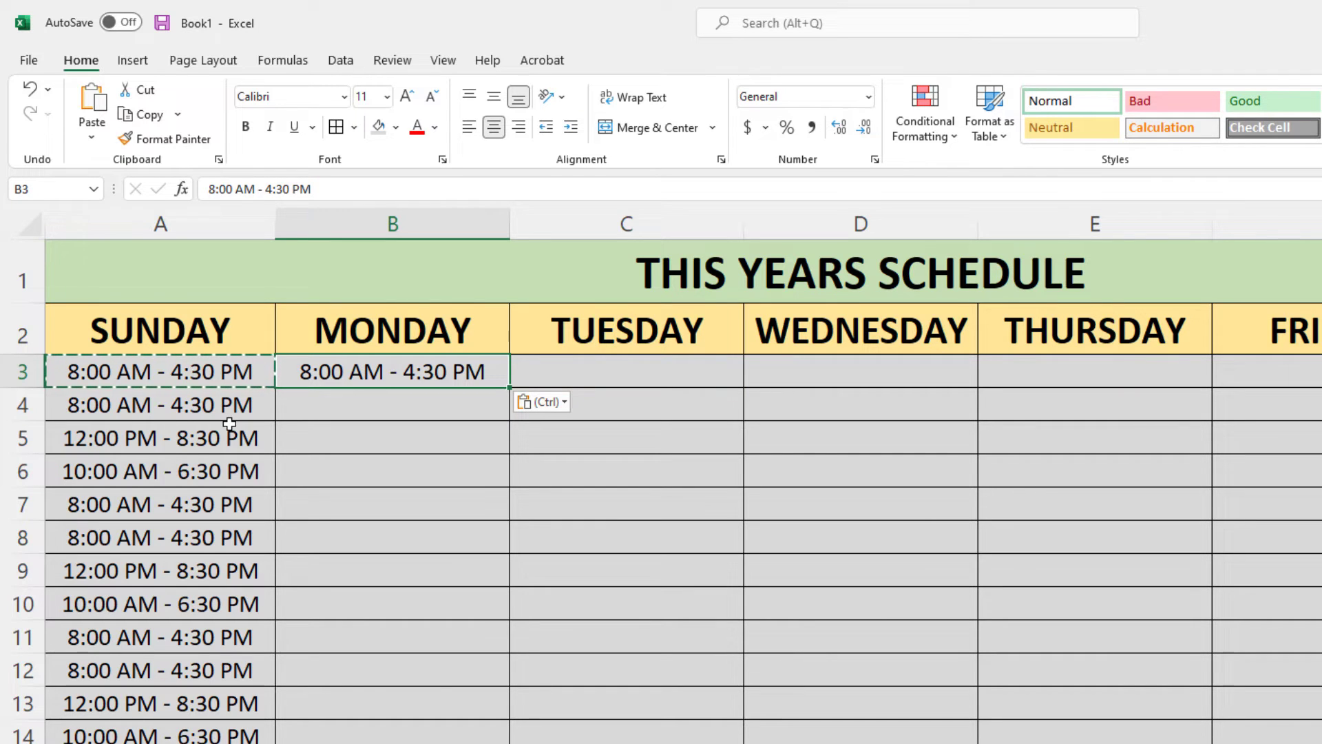
mouse_move(327, 456)
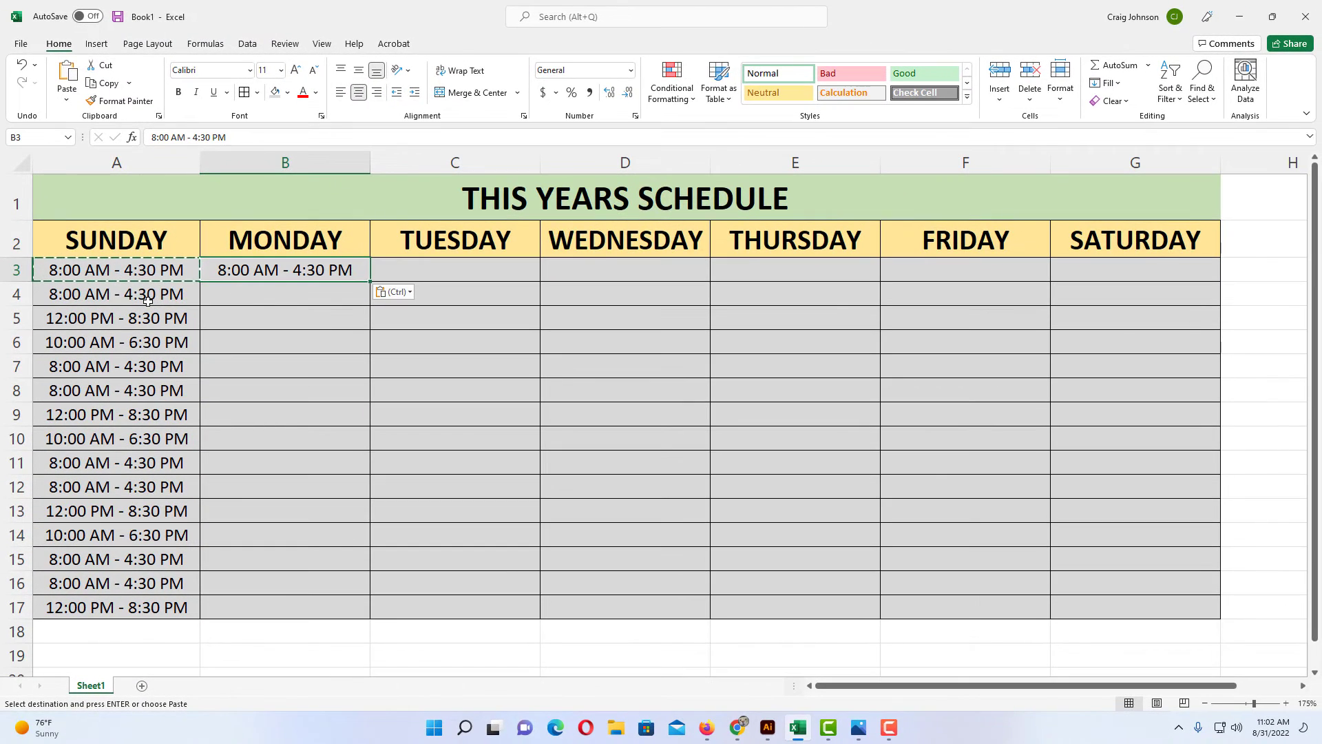
- Copy Sunday's times in A4:A17 and paste them into Monday starting at B4
click(116, 293)
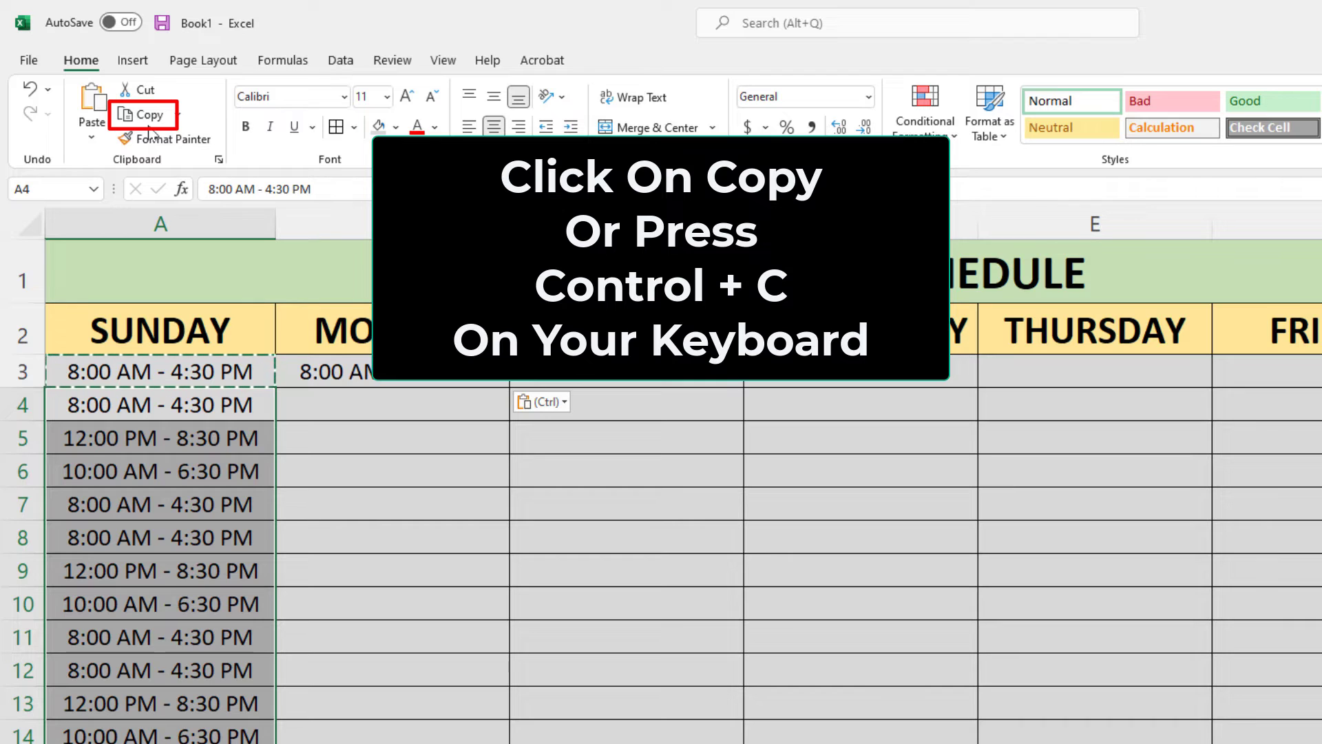
click(143, 115)
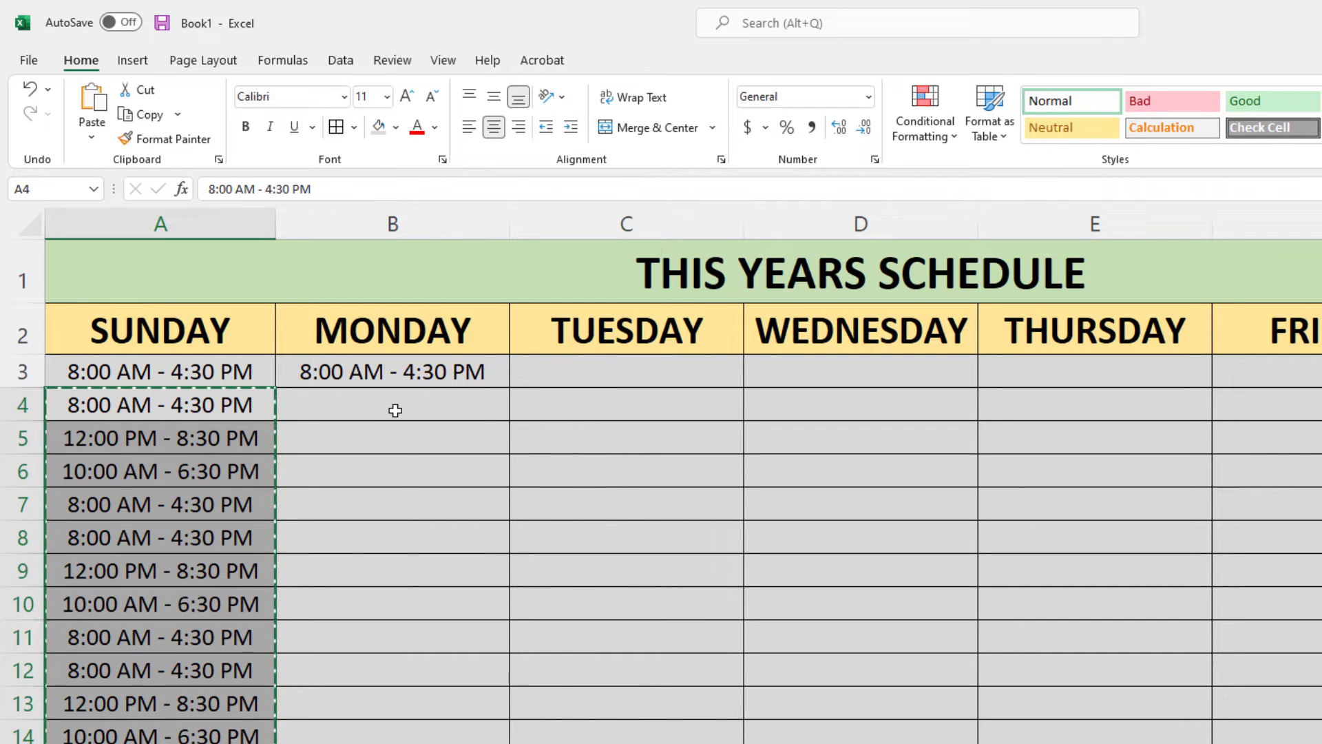
click(392, 405)
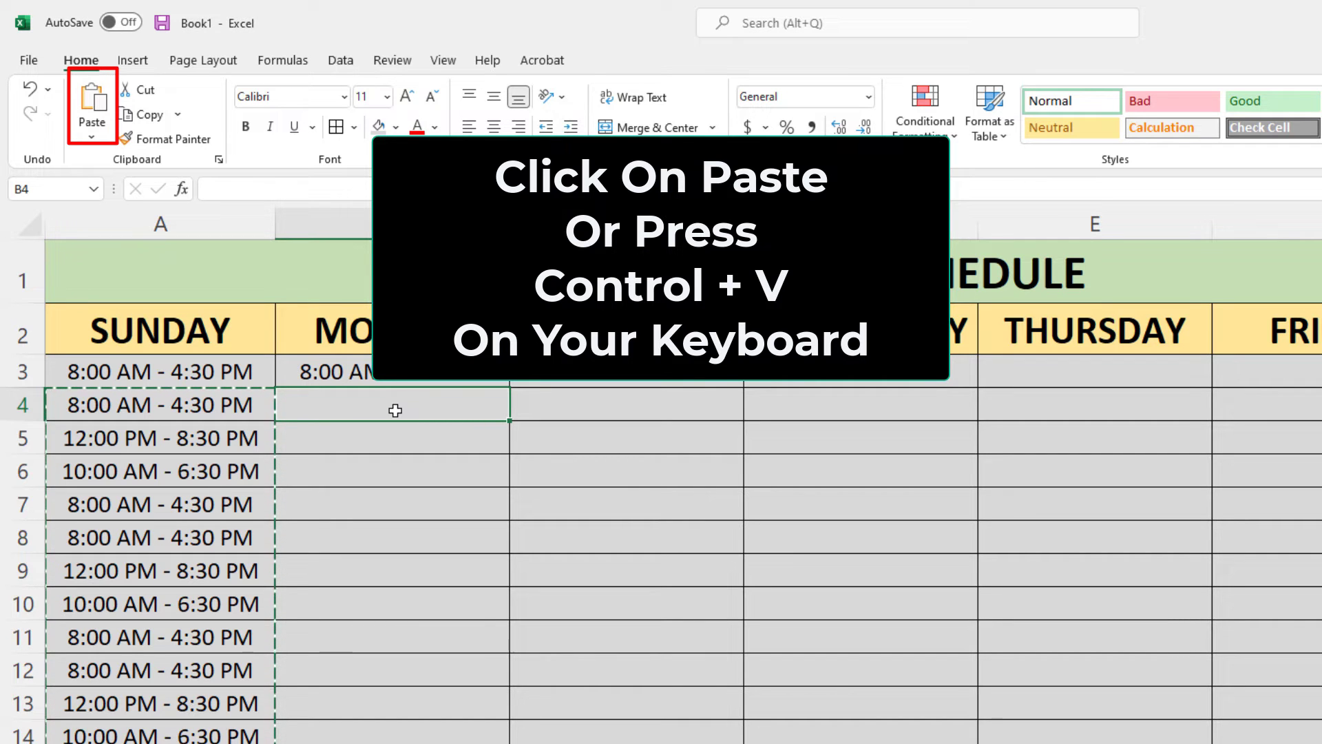
key(ctrl+v)
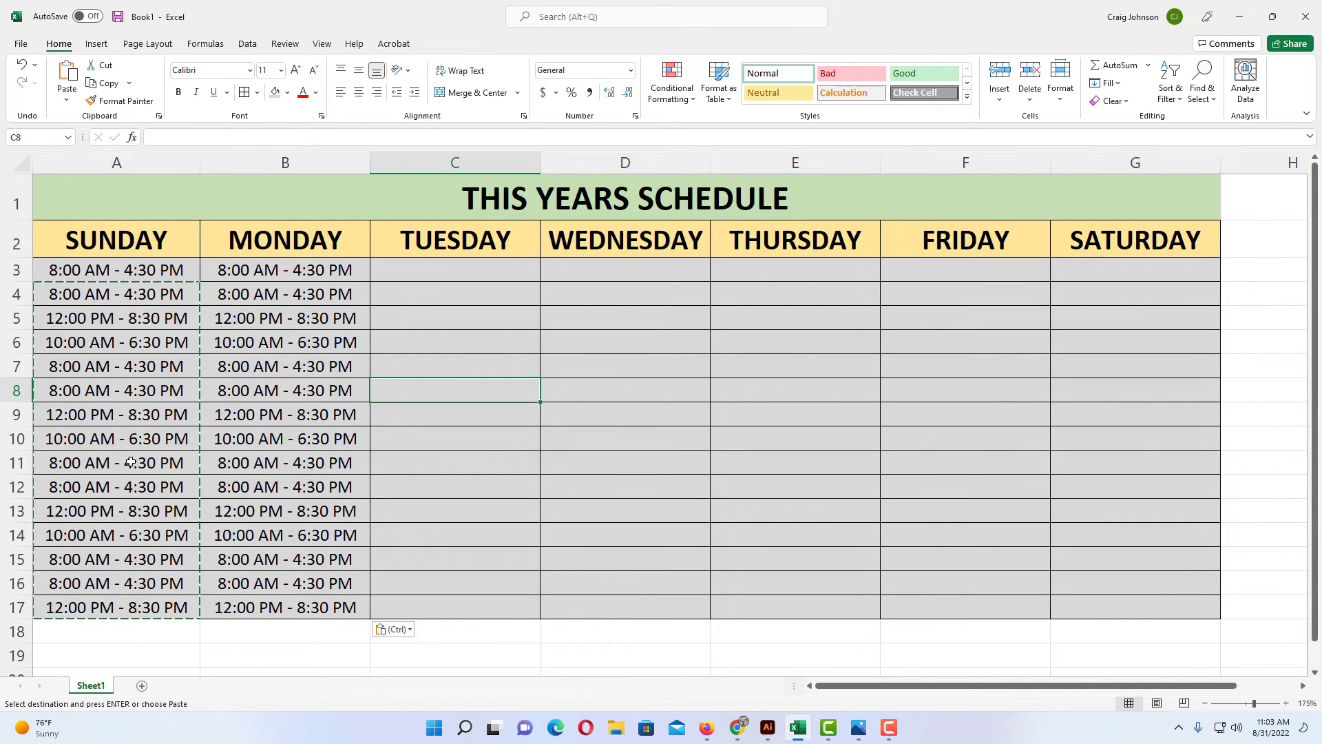
mouse_move(109, 641)
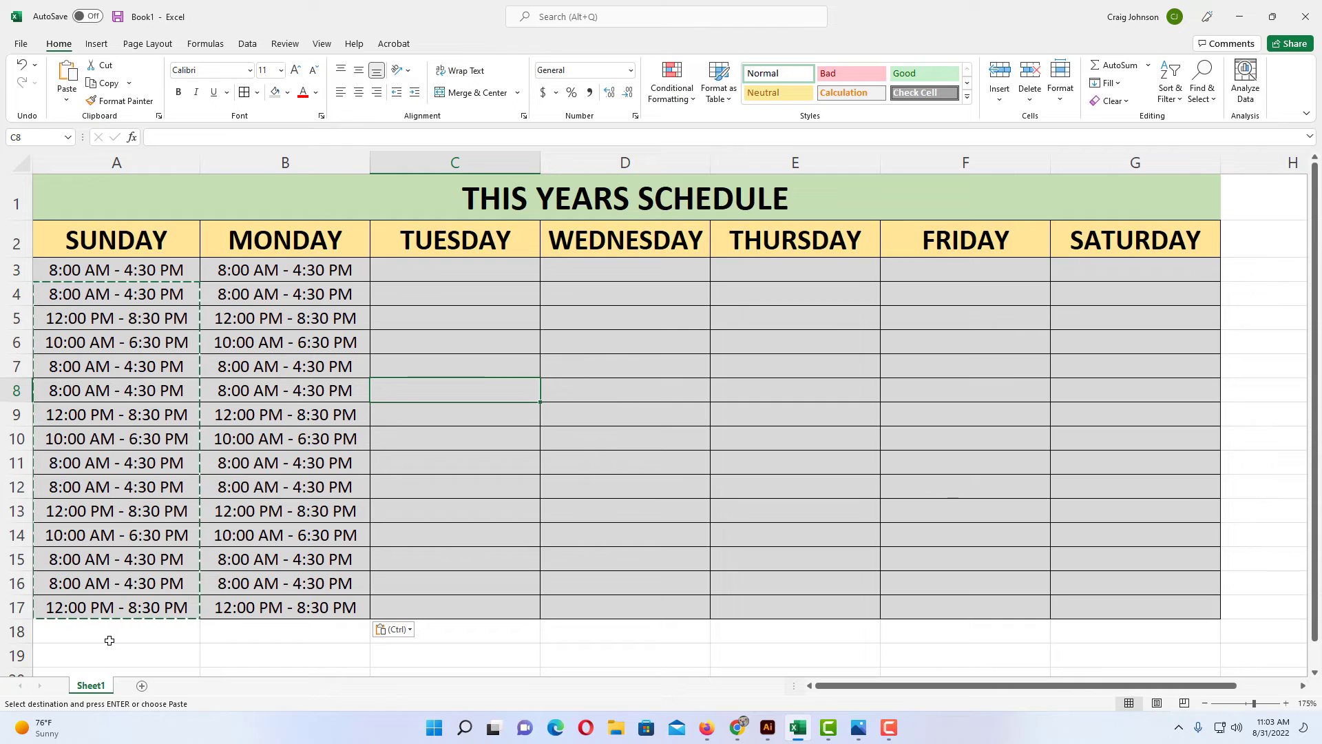
- Copy the SUNDAY–SATURDAY header row A2:G2 and paste it into row 18 at A18
click(116, 240)
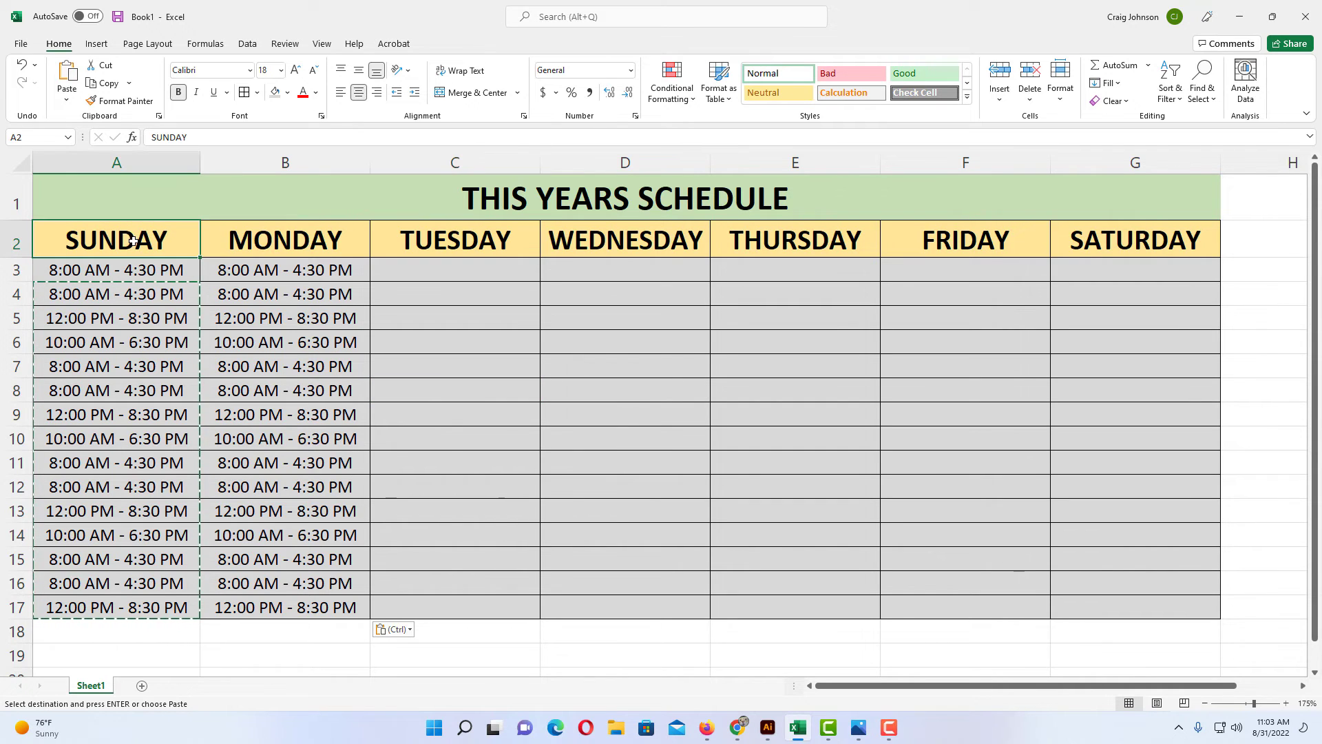
drag(116, 238, 284, 238)
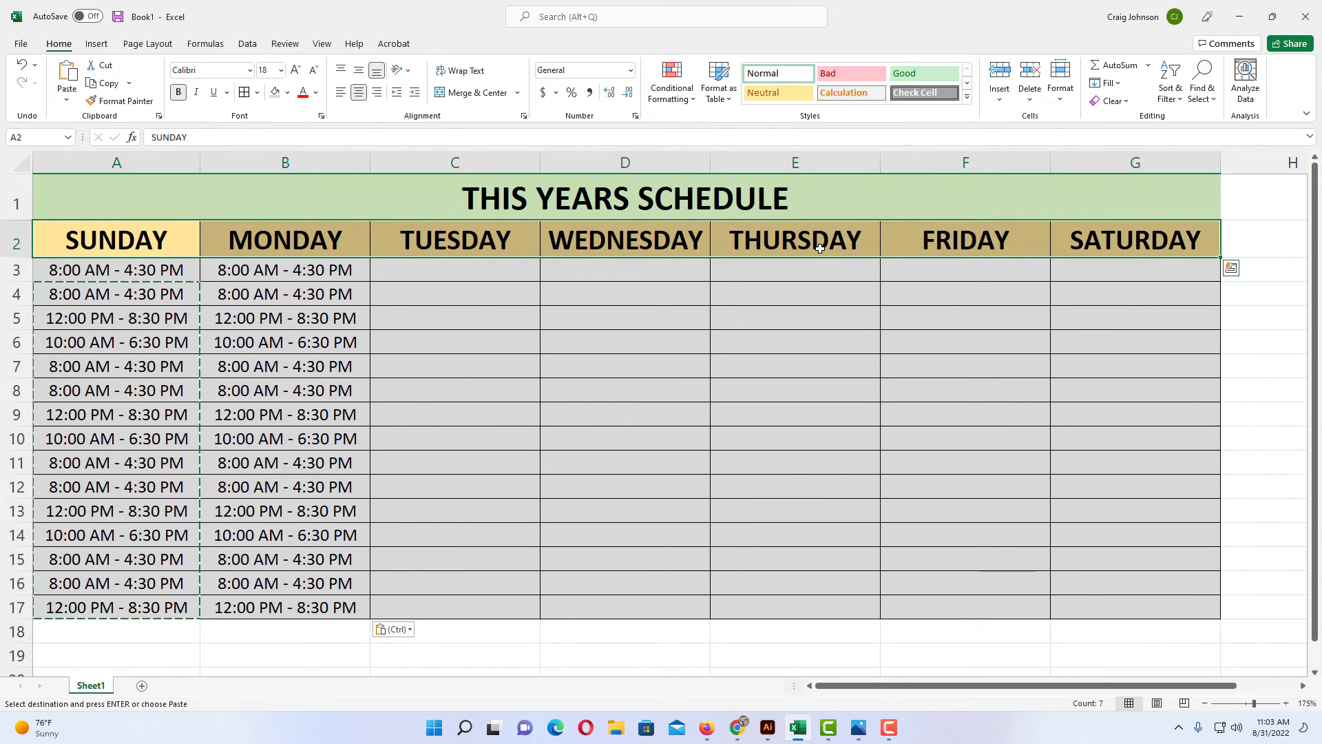
mouse_move(230, 230)
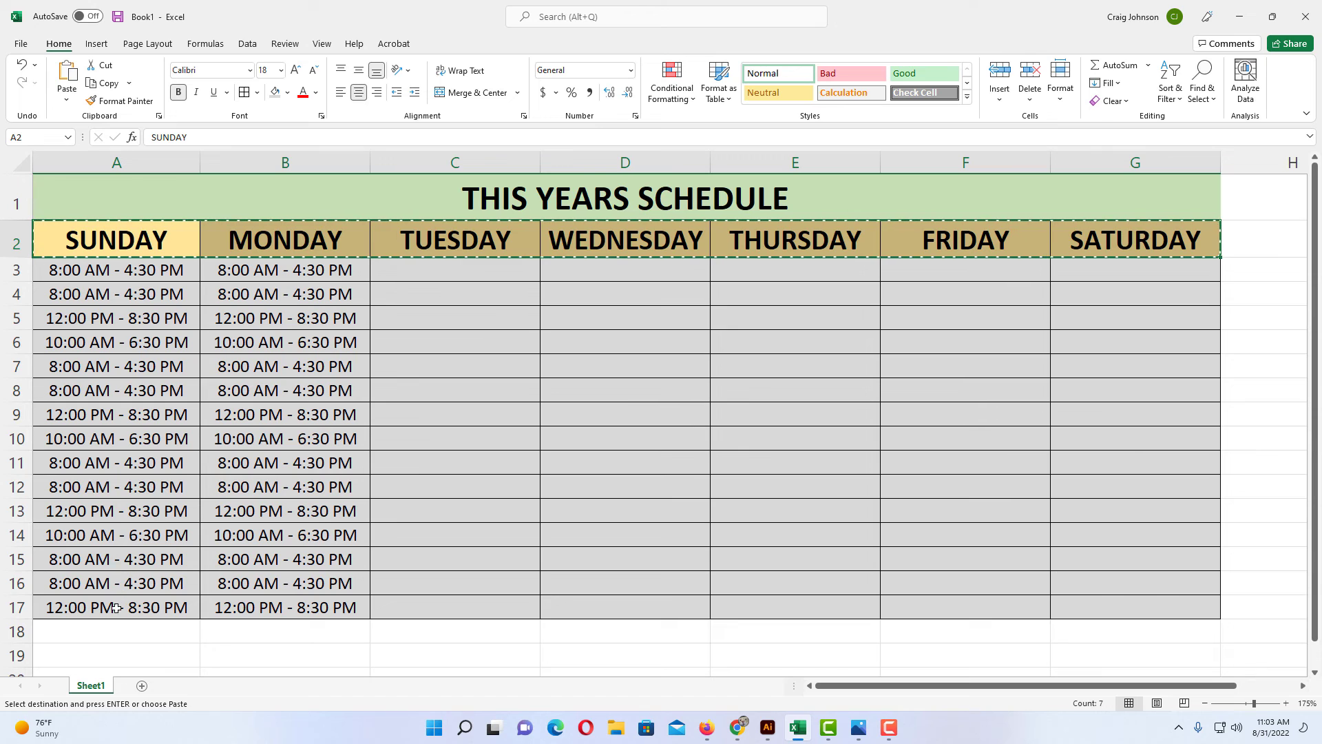
mouse_move(93, 636)
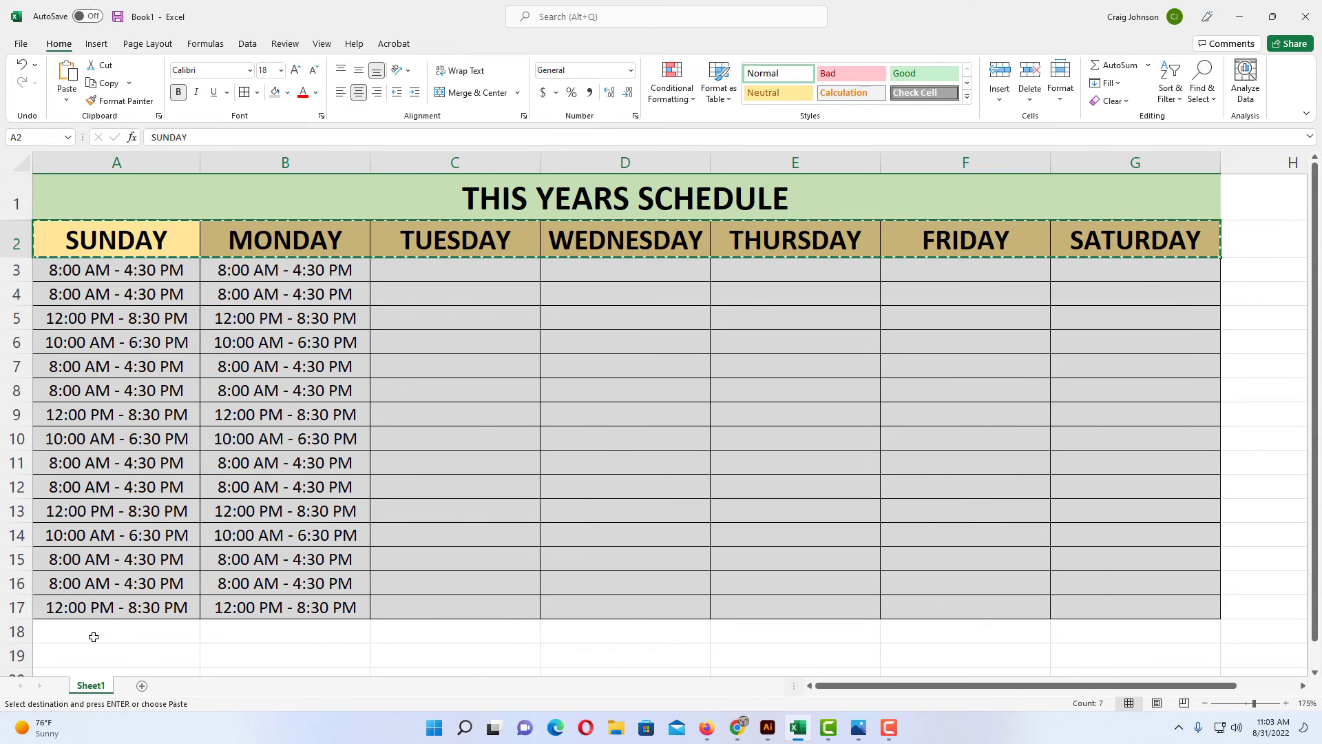
click(116, 631)
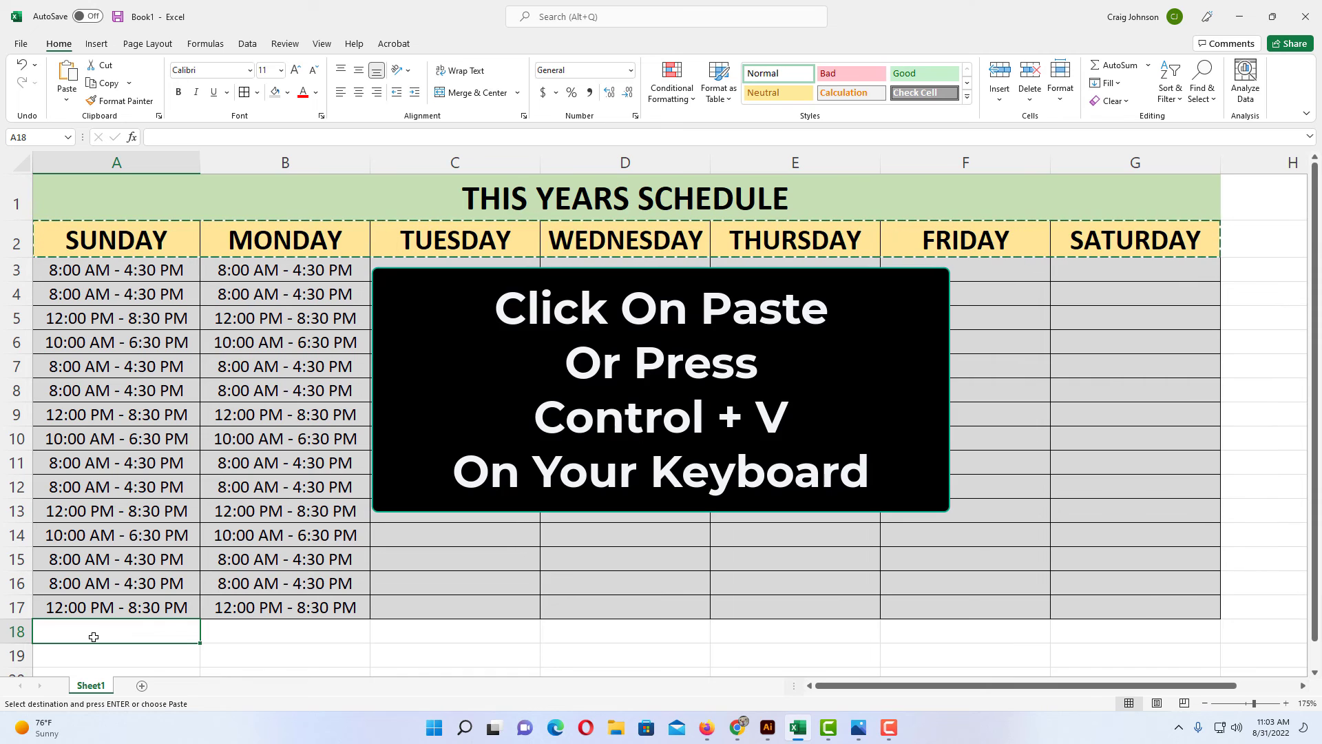
key(ctrl+v)
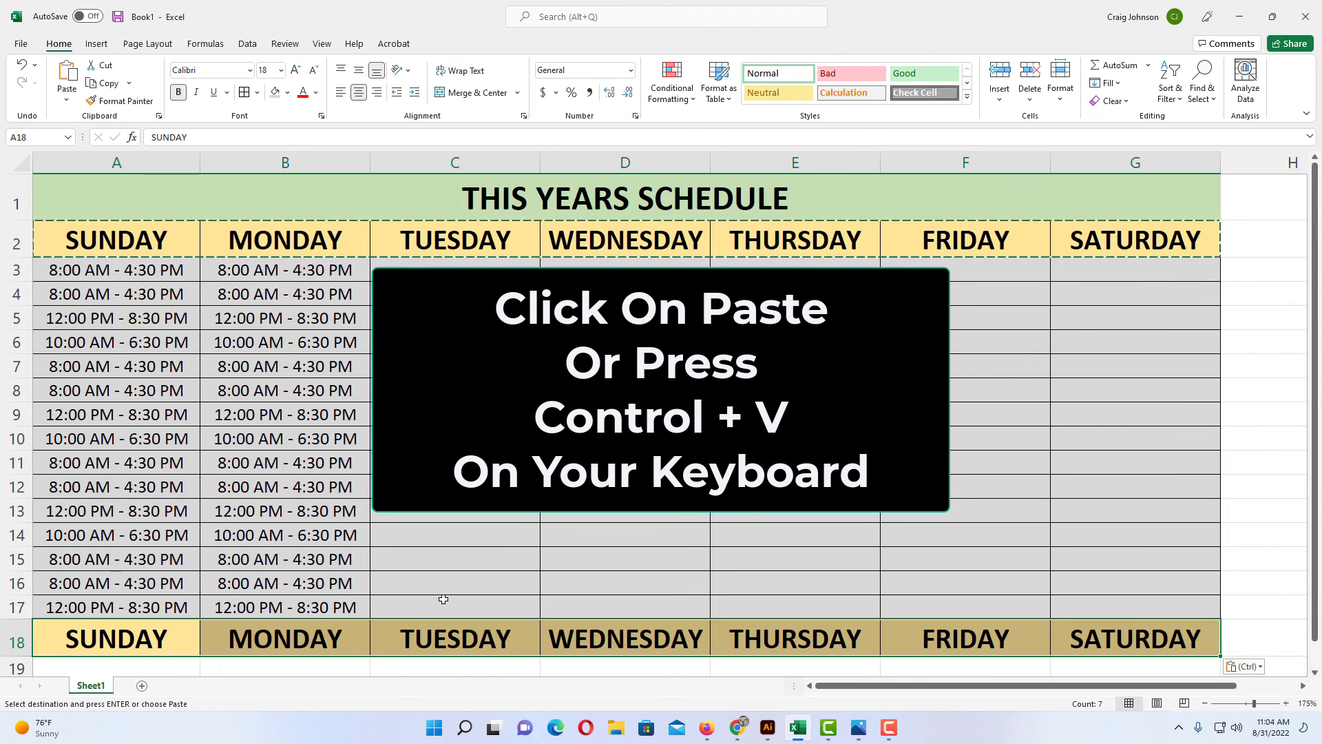
click(455, 606)
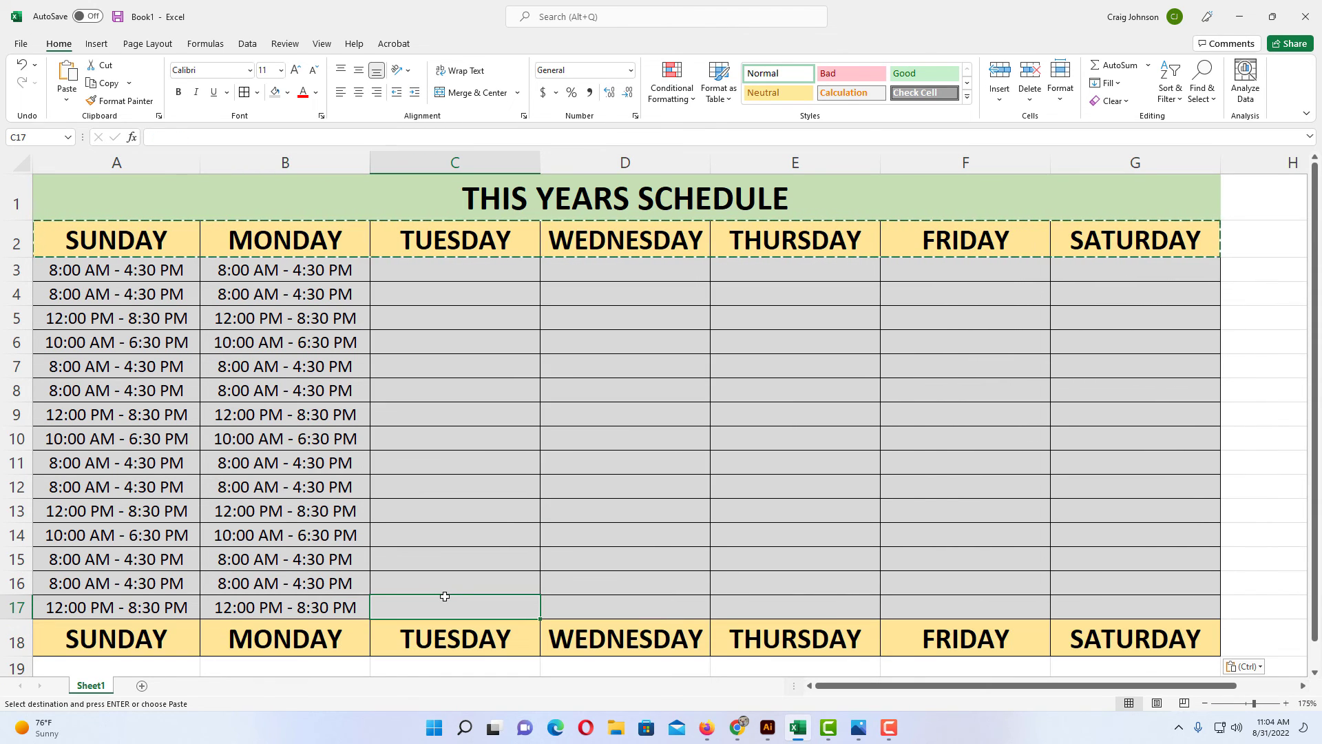